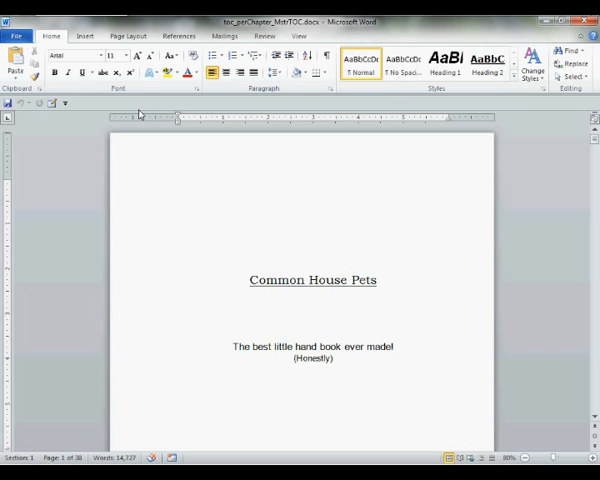
pyautogui.moveTo(180, 186)
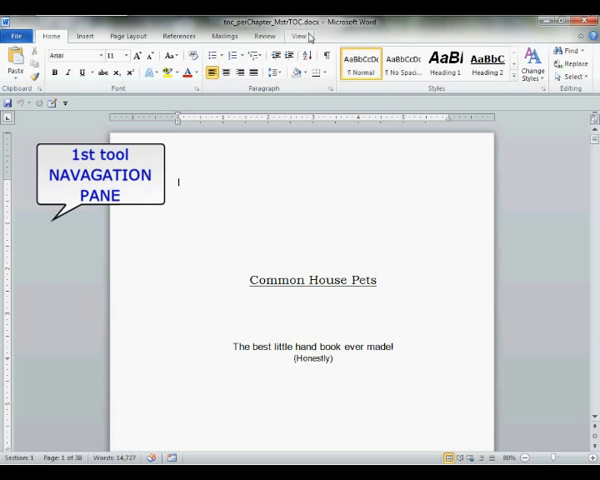
# Turn on the Navigation Pane from the View ribbon to list the document's headings
pyautogui.click(302, 36)
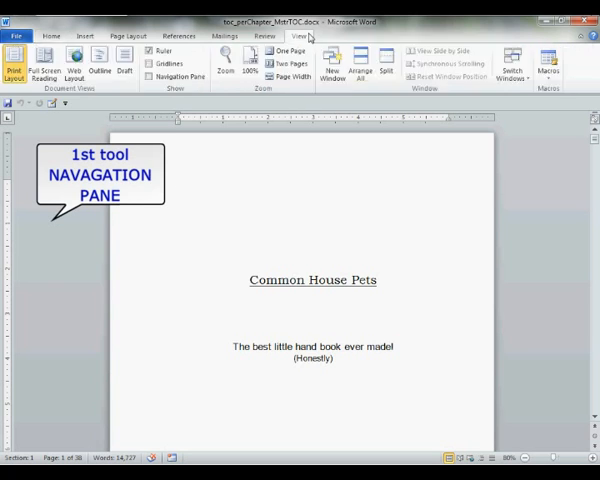
pyautogui.click(152, 76)
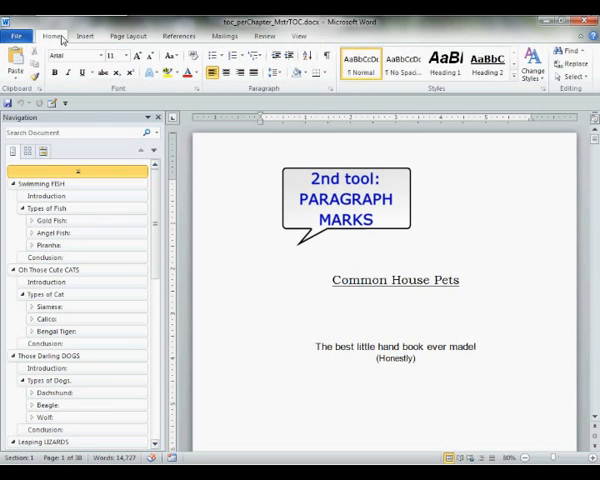
pyautogui.moveTo(330, 62)
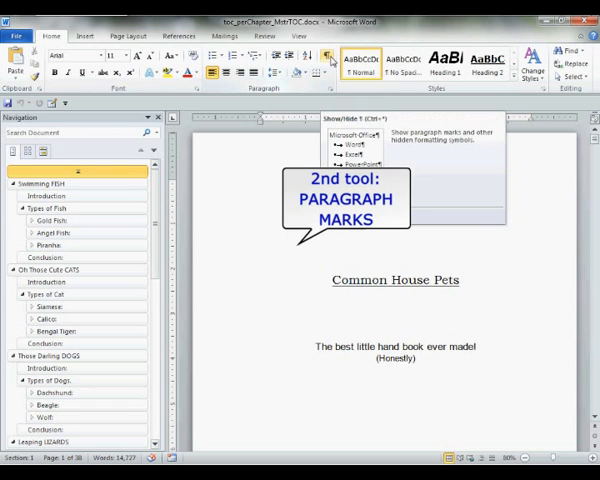
# Show hidden formatting marks, scroll the table of contents, and jump to the Swimming FISH chapter
pyautogui.click(330, 56)
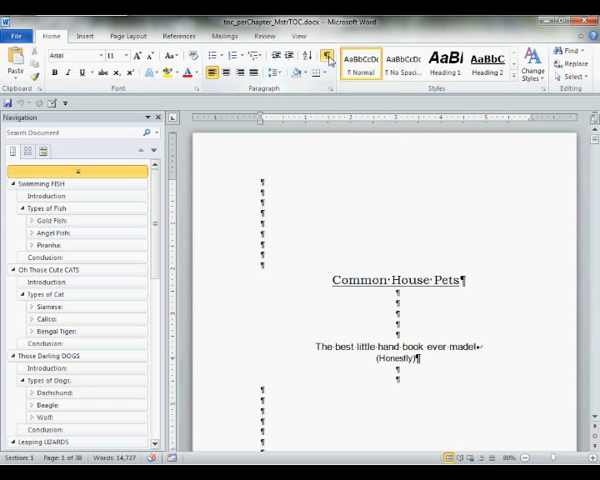
pyautogui.scroll(-3)
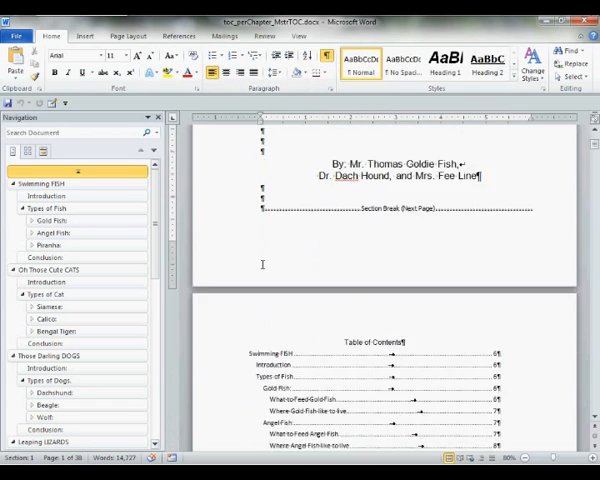
pyautogui.scroll(-3)
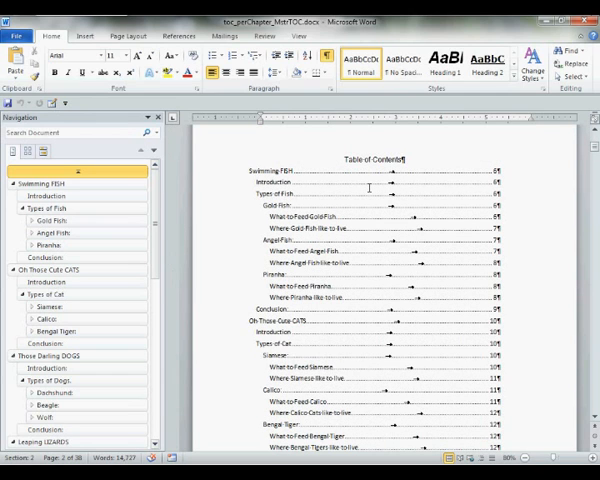
pyautogui.moveTo(364, 196)
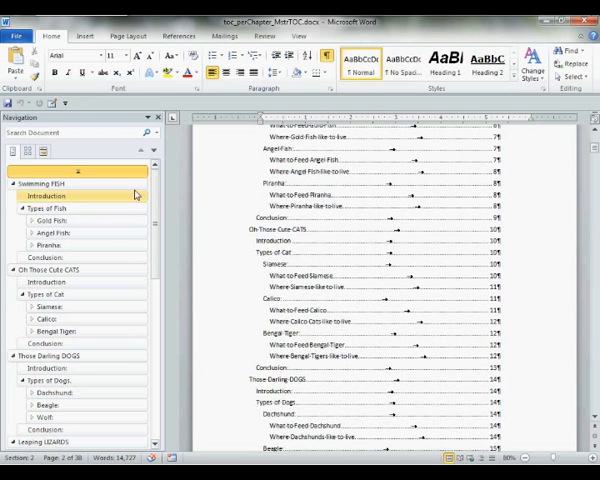
pyautogui.click(42, 184)
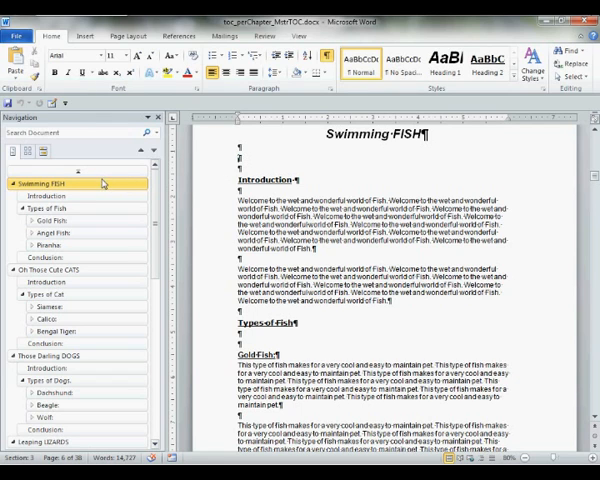
# Limit the Navigation Pane to Level 1 headings and select the whole Swimming FISH chapter
pyautogui.rightClick(44, 184)
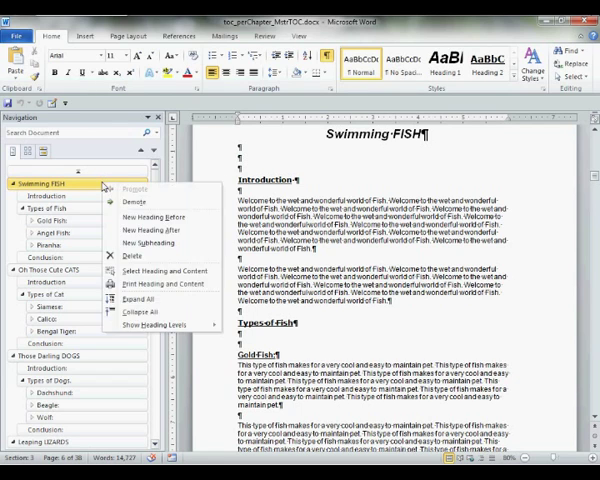
pyautogui.click(150, 324)
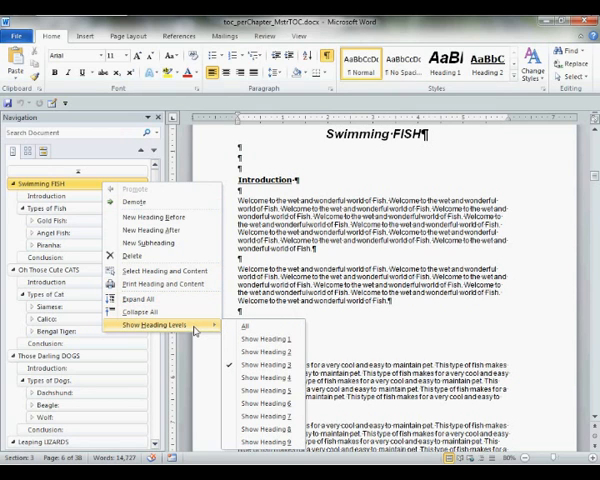
pyautogui.moveTo(268, 340)
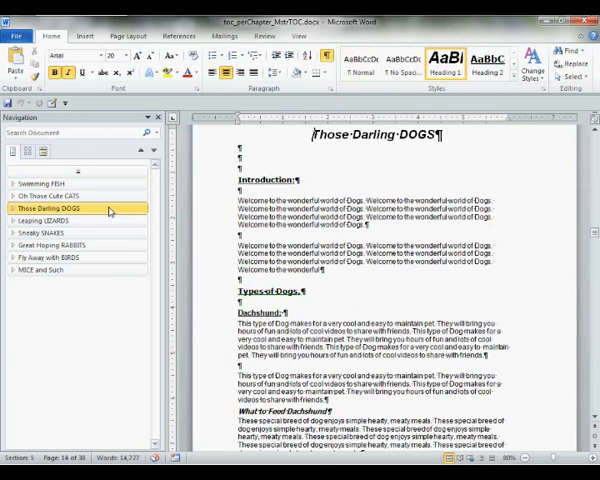
pyautogui.click(44, 182)
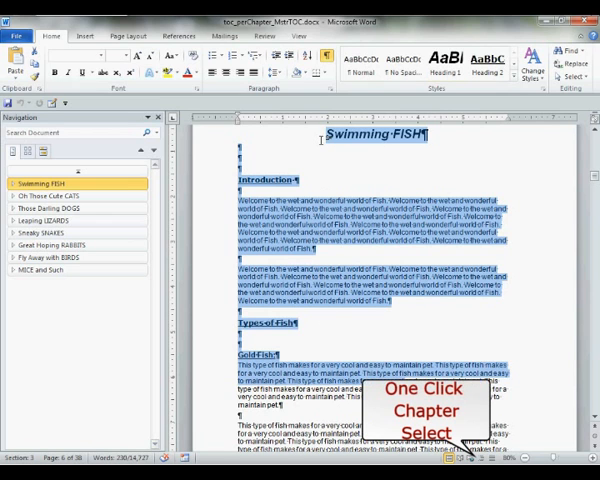
# Switch to Outline view at Show Level 1 and select the Swimming FISH chapter title
pyautogui.click(304, 148)
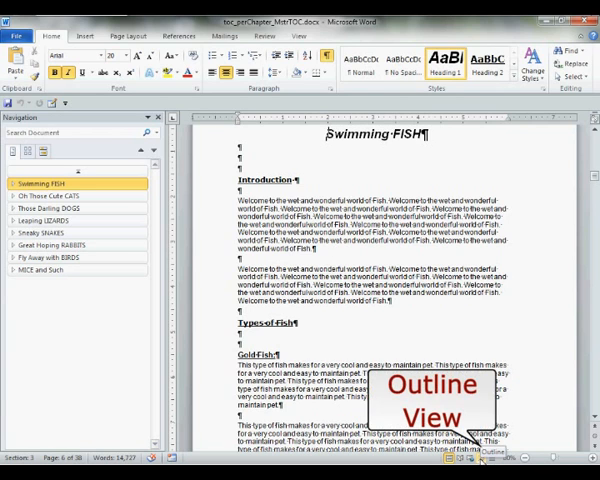
pyautogui.click(476, 460)
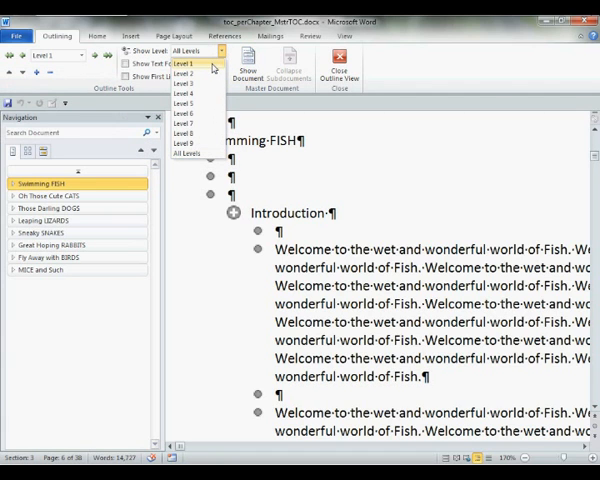
pyautogui.click(188, 64)
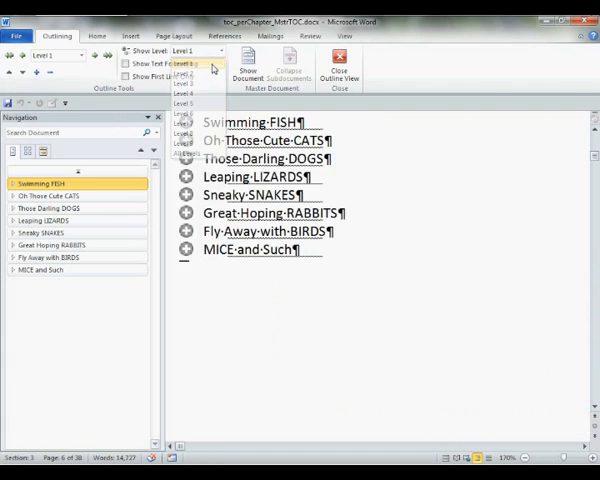
pyautogui.click(198, 64)
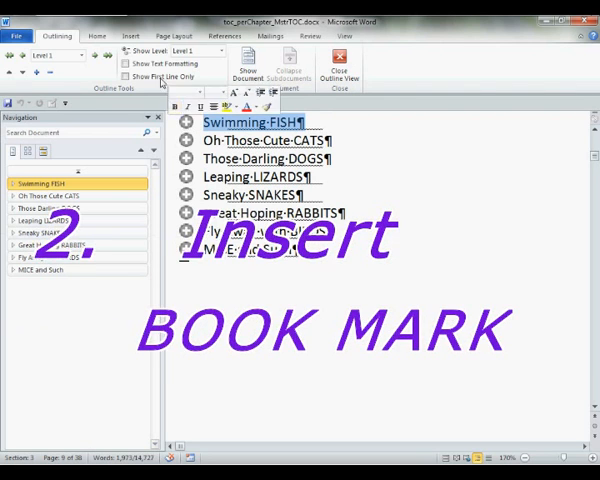
# Add a bookmark named 'fish' on the Swimming FISH chapter heading
pyautogui.click(132, 32)
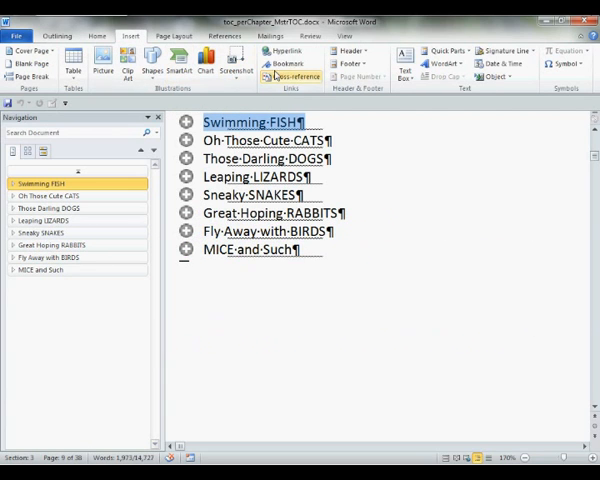
pyautogui.click(288, 64)
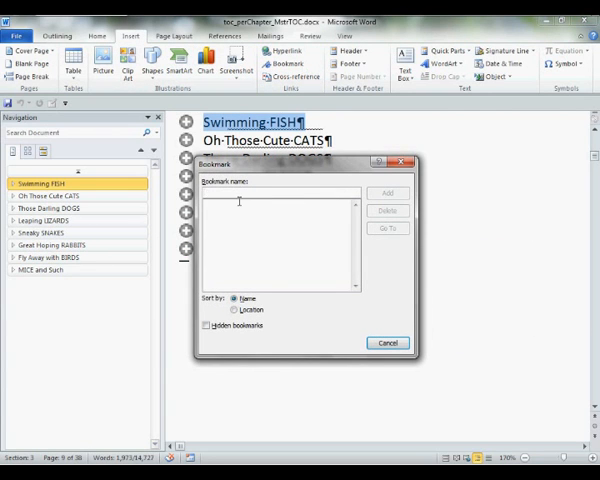
pyautogui.write('fish')
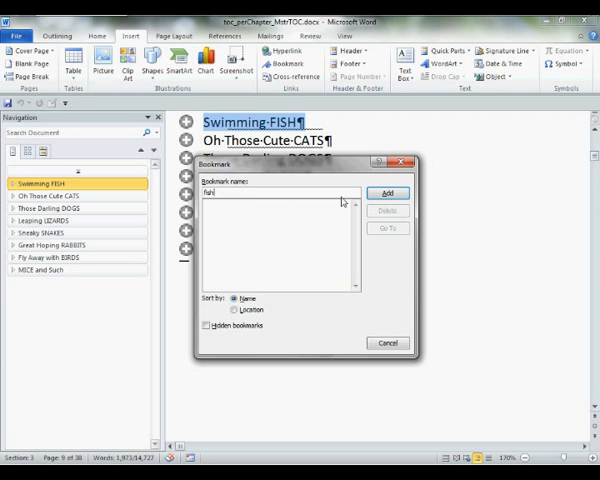
pyautogui.click(388, 192)
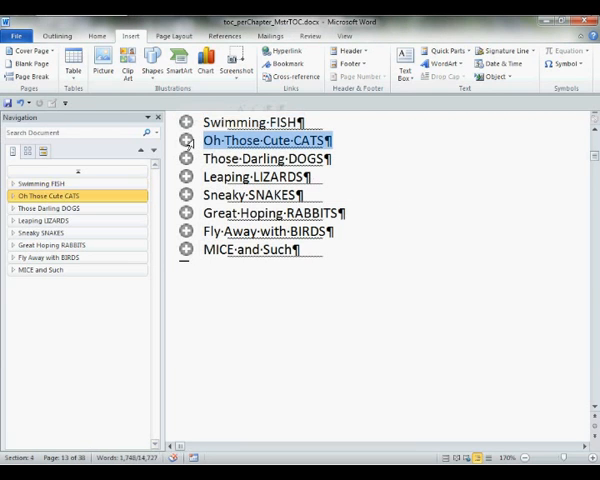
# Add bookmarks named 'cats' and 'dogs' on the CATS and DOGS chapter headings
pyautogui.click(292, 64)
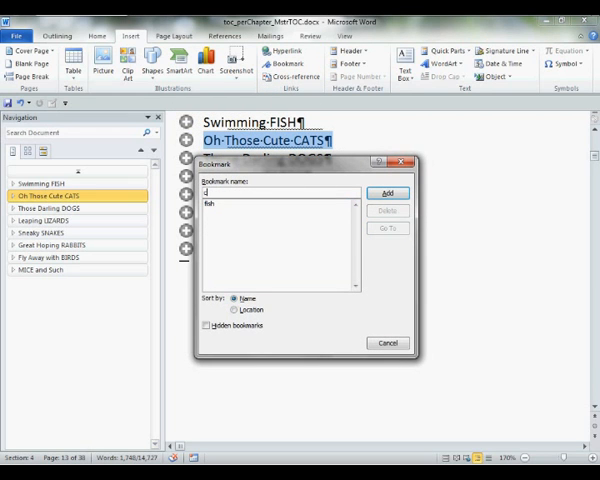
pyautogui.write('cats')
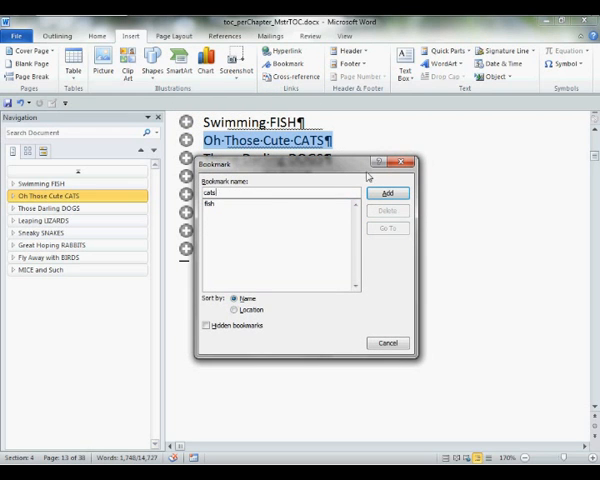
pyautogui.click(388, 344)
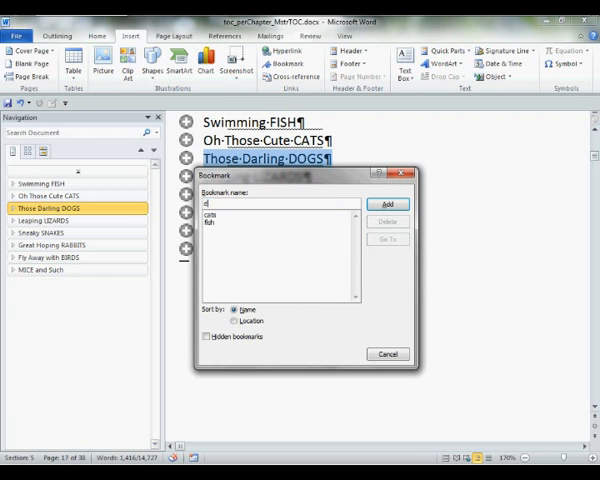
pyautogui.write('dogs')
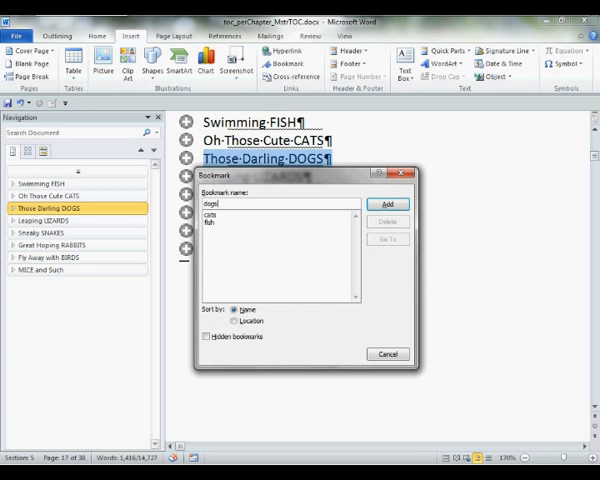
pyautogui.click(388, 204)
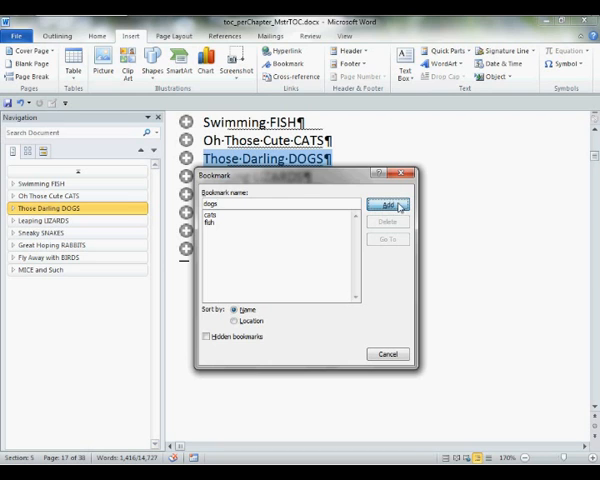
pyautogui.click(388, 204)
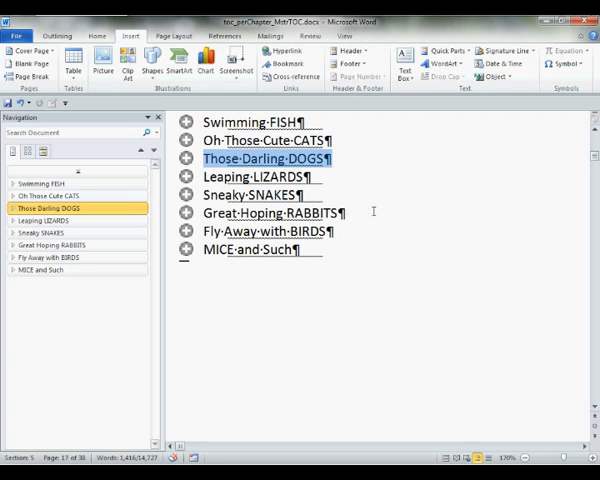
pyautogui.moveTo(356, 246)
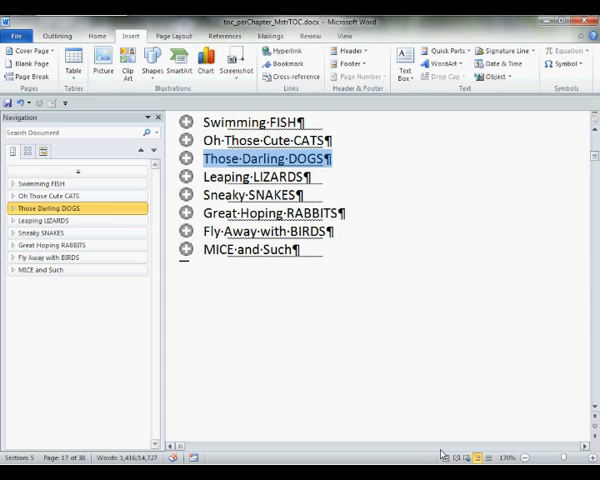
pyautogui.moveTo(456, 454)
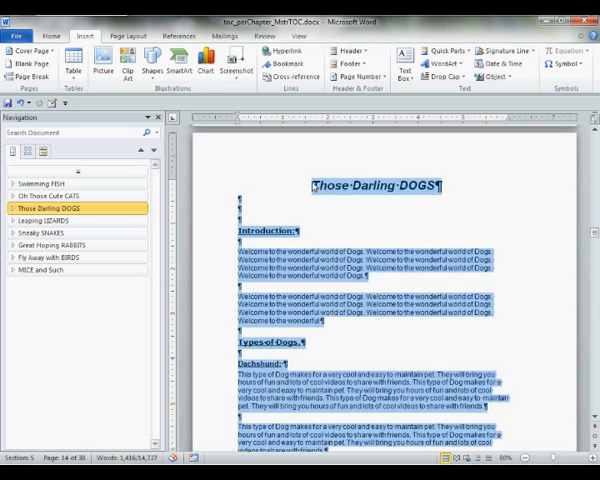
# Scroll past the DOGS chapter and jump back to the start of the Swimming FISH chapter
pyautogui.scroll(-3)
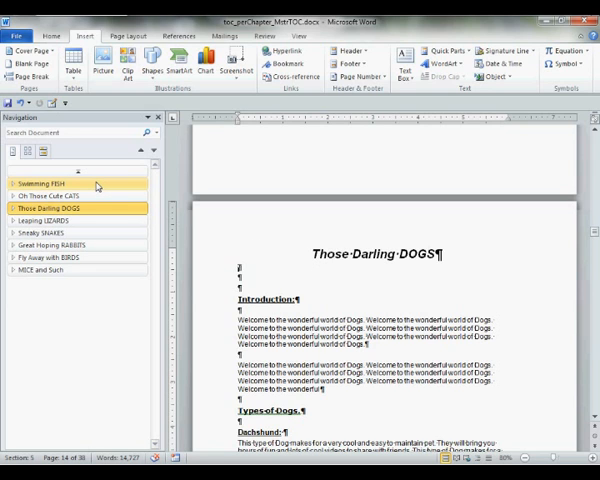
pyautogui.click(36, 182)
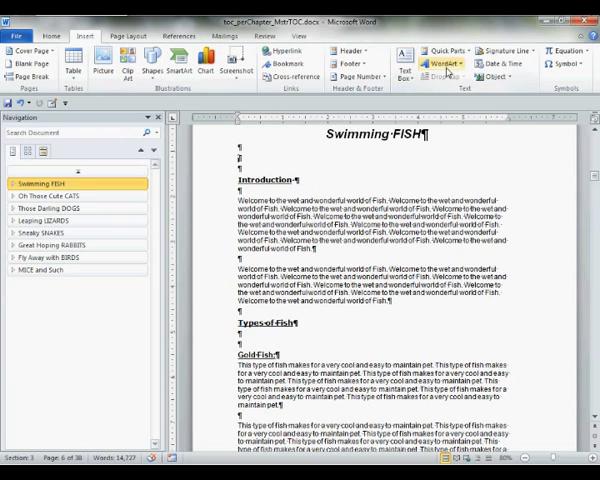
pyautogui.moveTo(448, 50)
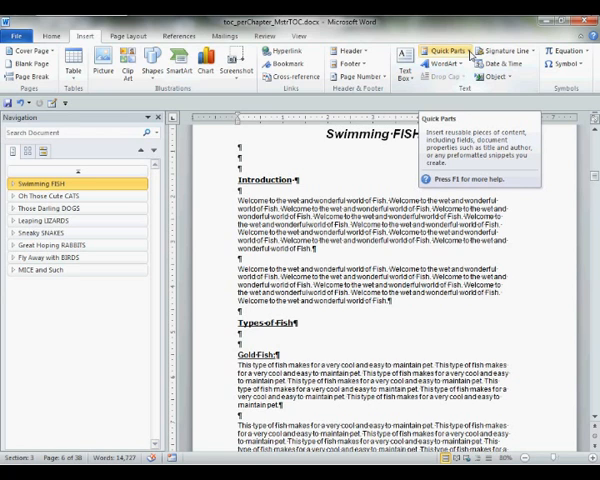
# Bring up Insert > Quick Parts > Field and locate the TOC field name
pyautogui.click(448, 50)
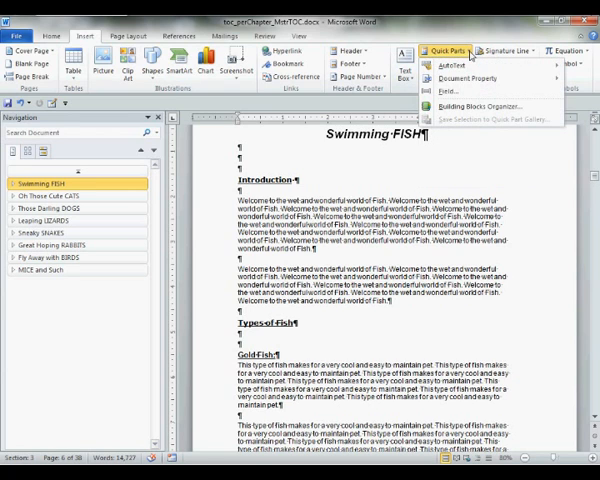
pyautogui.moveTo(440, 90)
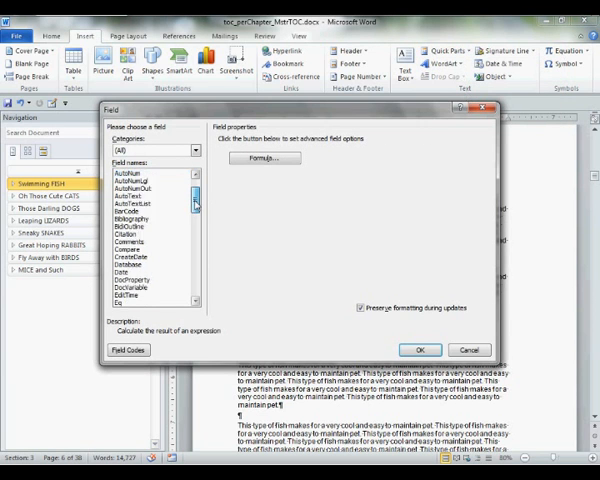
pyautogui.scroll(-3)
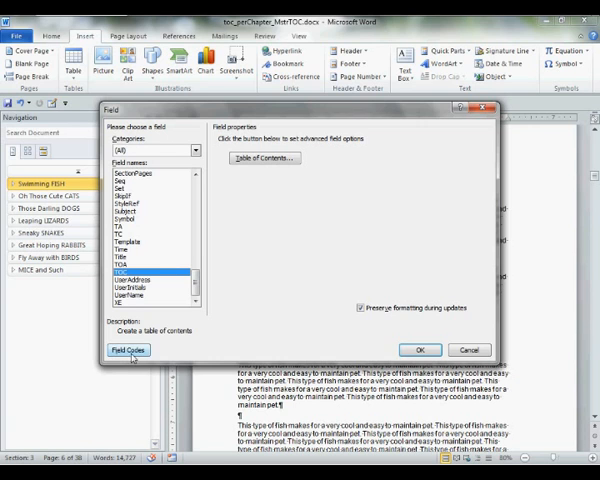
# Insert a TOC field with the \b switch limited to the 'fish' bookmark under the FISH title
pyautogui.click(128, 348)
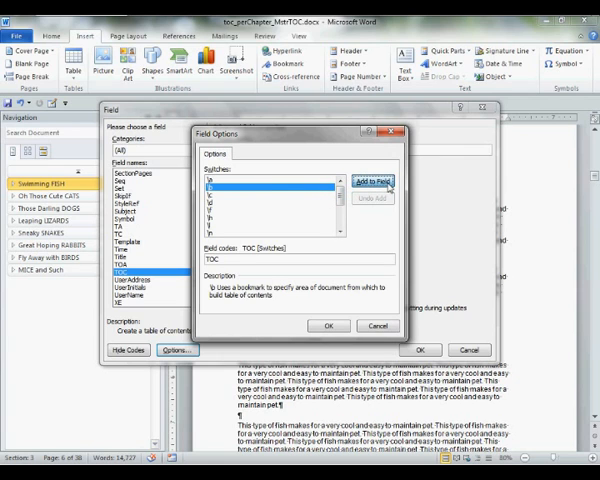
pyautogui.click(376, 180)
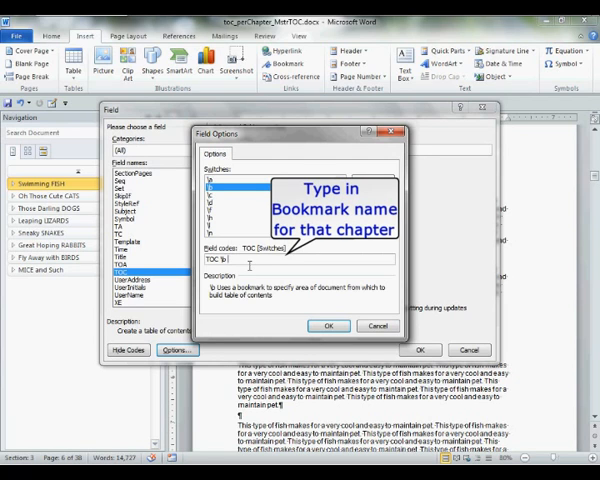
pyautogui.write('fish')
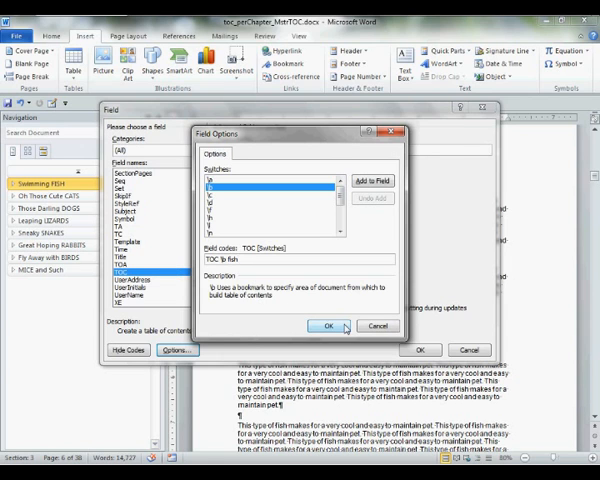
pyautogui.click(336, 324)
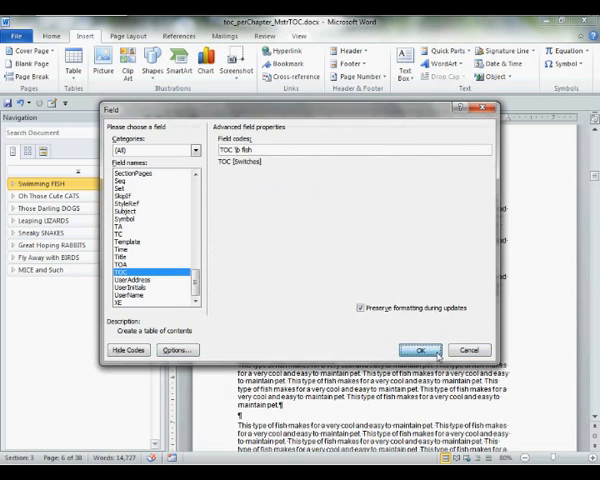
pyautogui.click(428, 350)
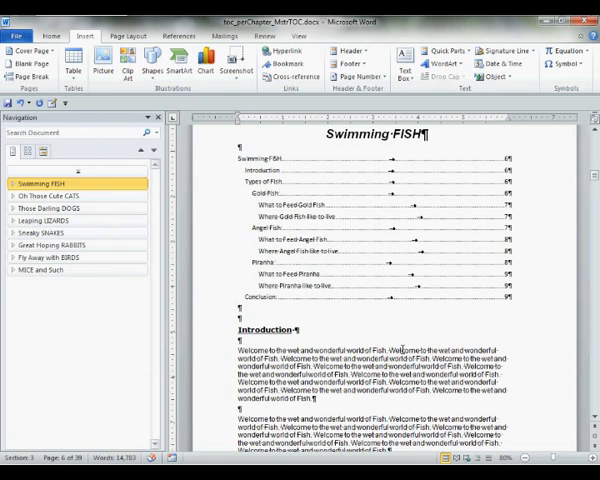
pyautogui.moveTo(404, 350)
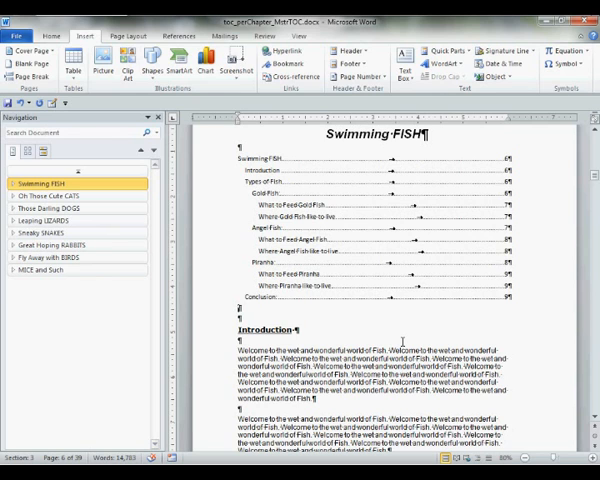
pyautogui.moveTo(314, 204)
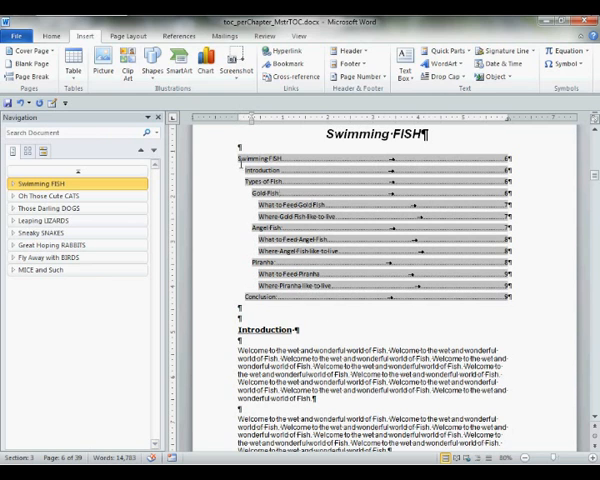
# Select all entries of the FISH chapter's table of contents
pyautogui.moveTo(240, 158); pyautogui.dragTo(320, 290)
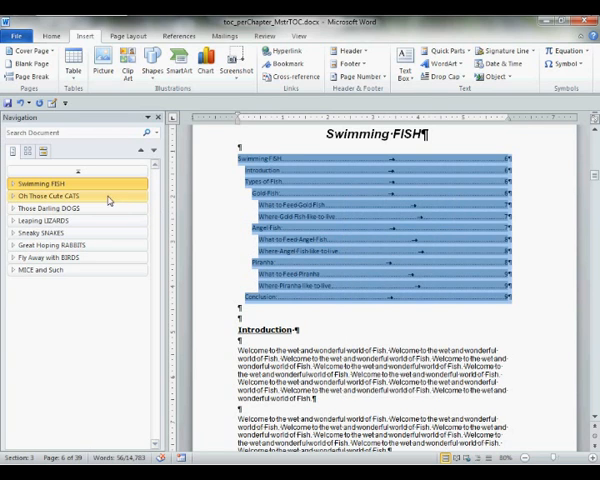
# Paste copies of the fish table of contents beneath the CATS and DOGS chapter headings
pyautogui.click(50, 194)
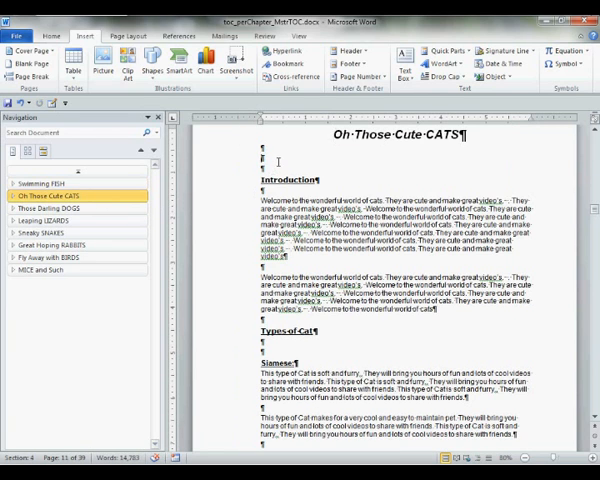
pyautogui.press('ctrl+v')
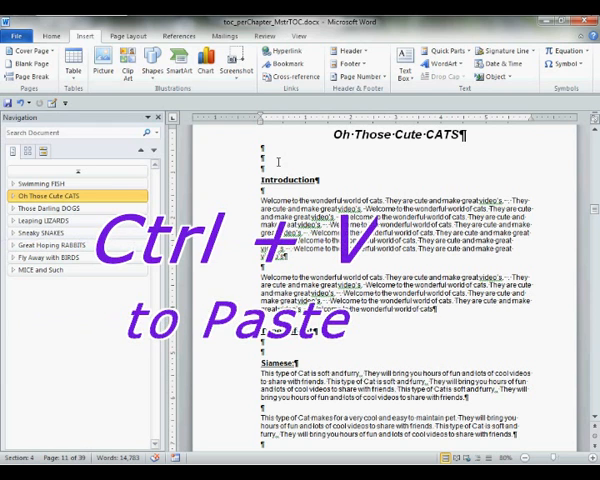
pyautogui.press('ctrl+v')
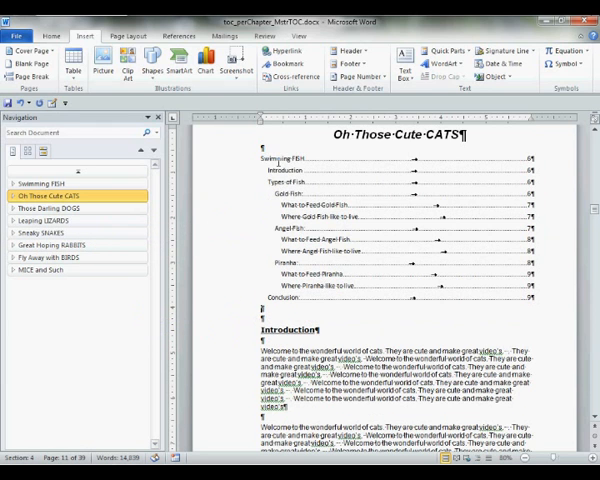
pyautogui.click(50, 208)
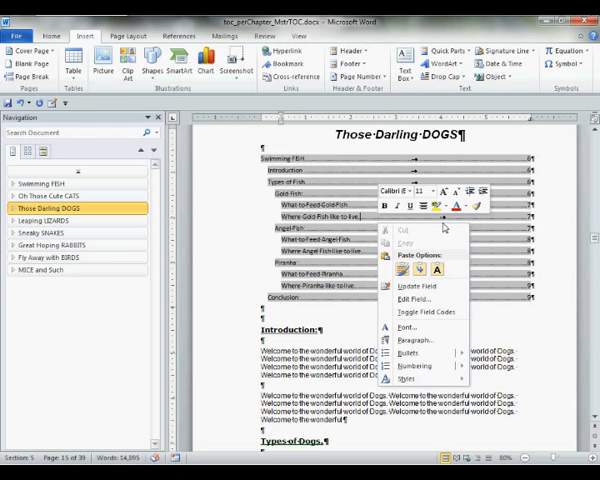
pyautogui.moveTo(412, 302)
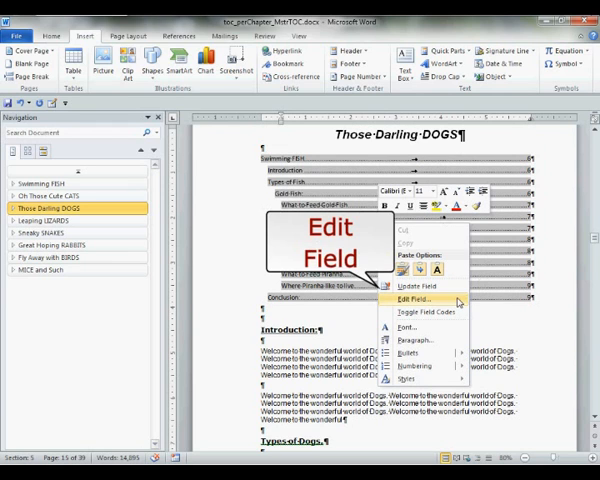
# Edit the pasted TOC field code to add the \b switch with the dogs bookmark
pyautogui.click(412, 300)
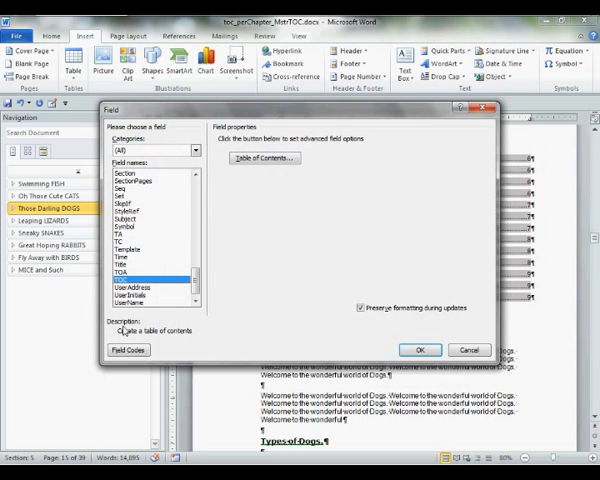
pyautogui.click(128, 348)
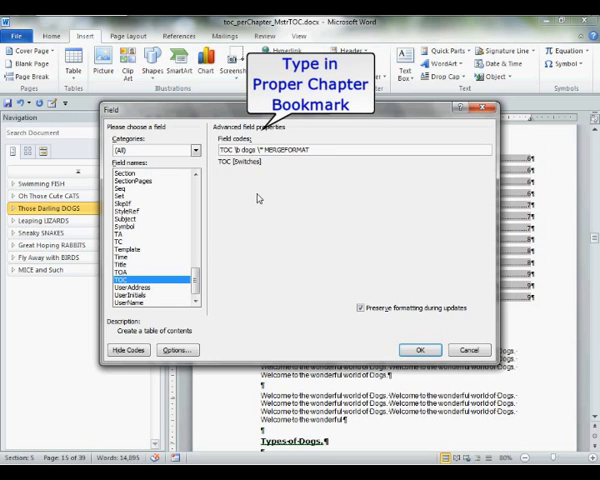
pyautogui.click(420, 348)
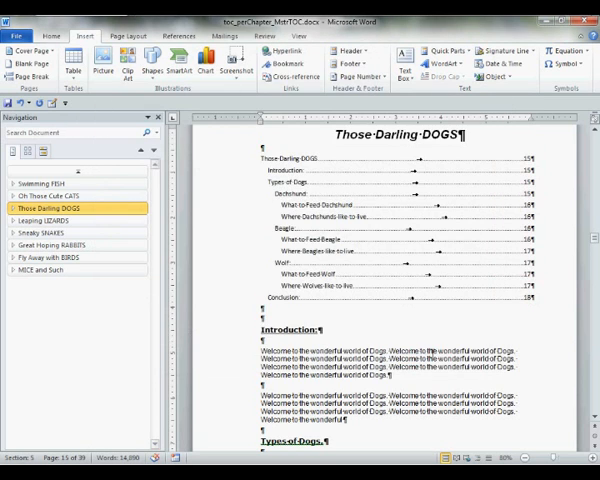
pyautogui.moveTo(104, 196)
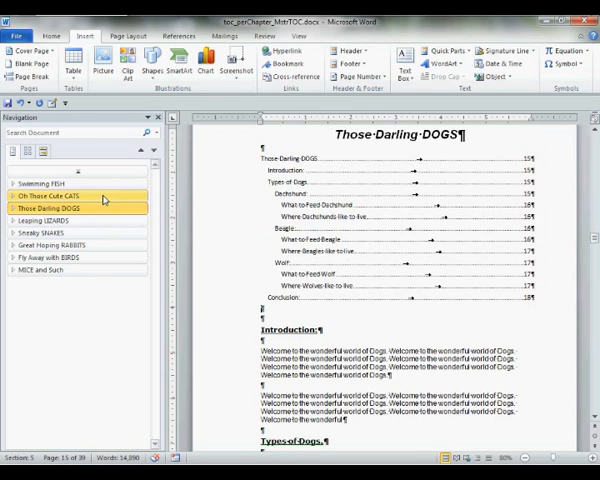
# Edit the CATS chapter's TOC field code to add the \b switch with the cats bookmark
pyautogui.click(50, 196)
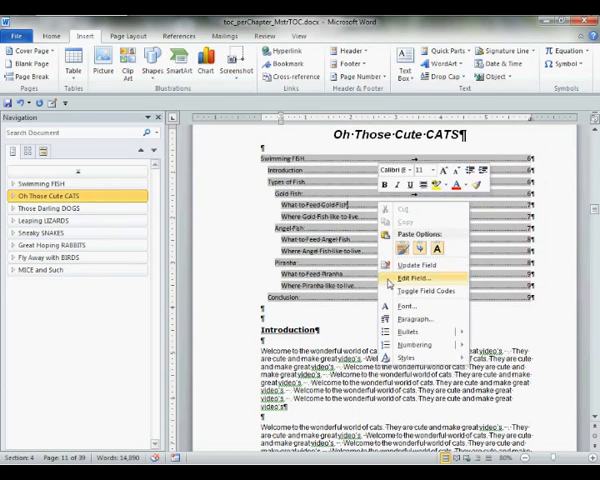
pyautogui.click(412, 276)
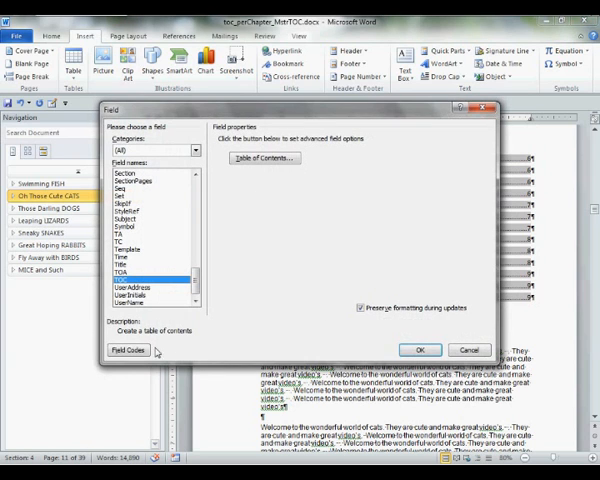
pyautogui.click(128, 348)
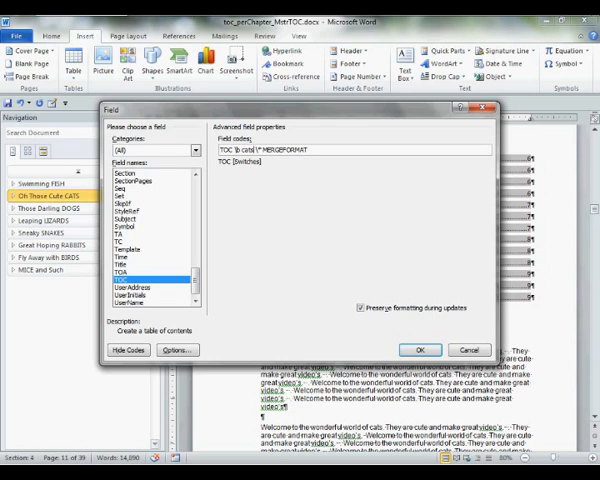
pyautogui.click(416, 348)
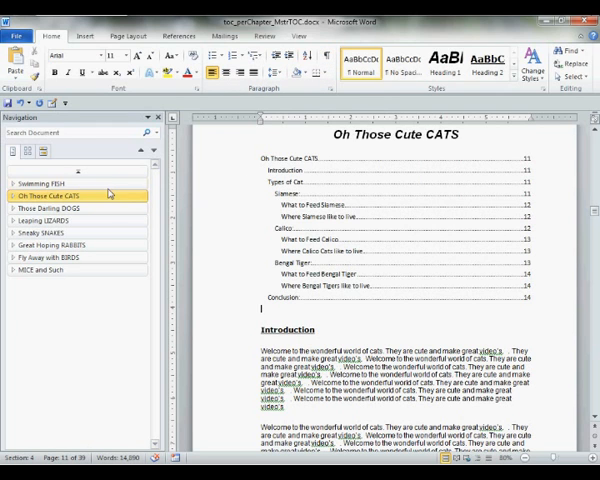
# Review the master TOC and the FISH, CATS and DOGS chapter contents via the Navigation pane, ending at Swimming FISH
pyautogui.click(42, 182)
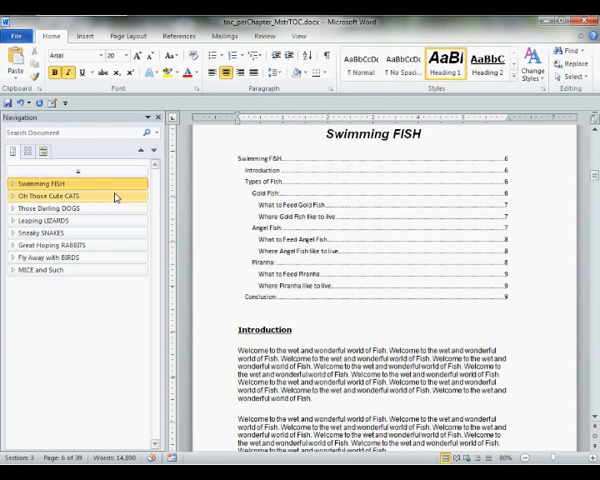
pyautogui.click(50, 196)
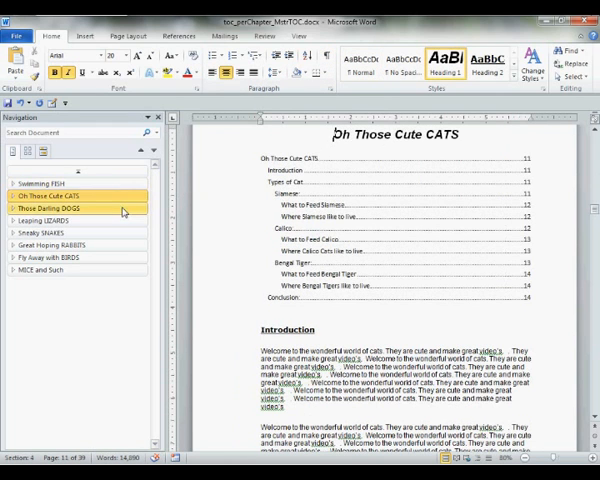
pyautogui.click(42, 172)
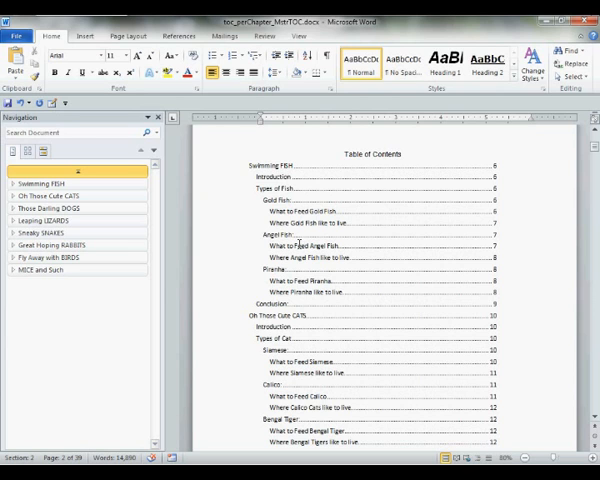
pyautogui.click(44, 184)
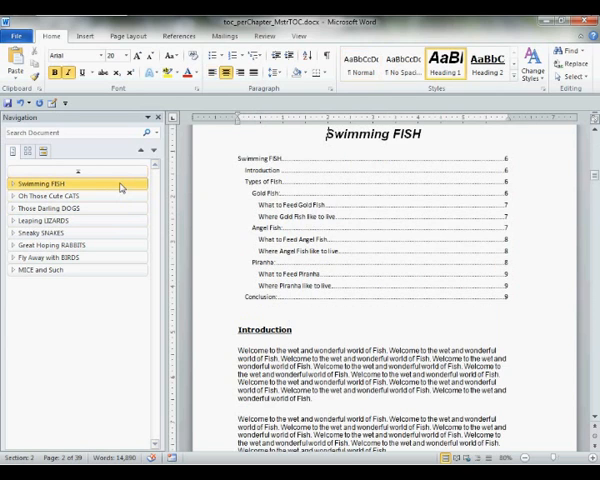
pyautogui.click(48, 196)
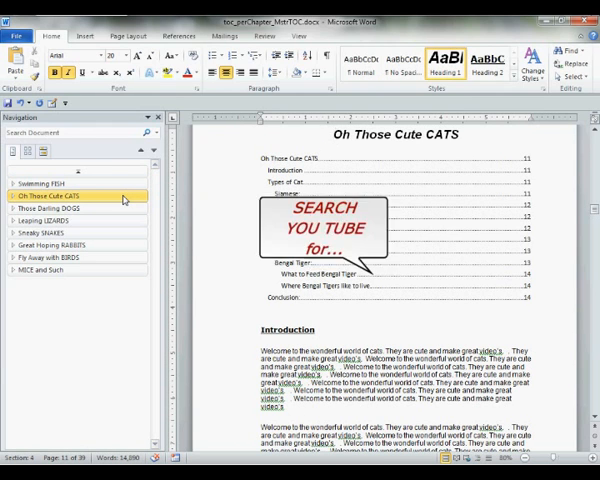
pyautogui.click(50, 208)
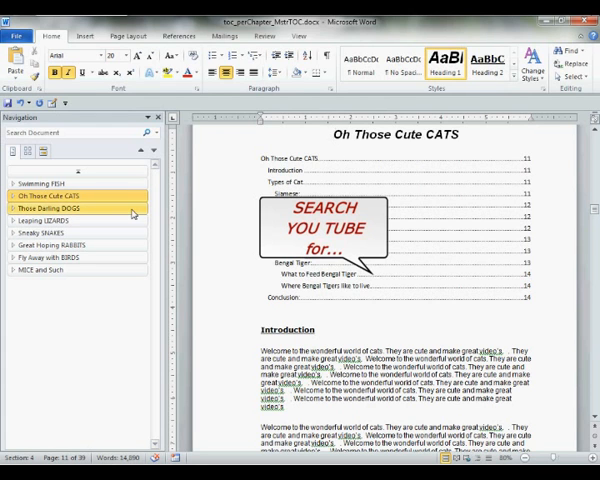
pyautogui.click(38, 180)
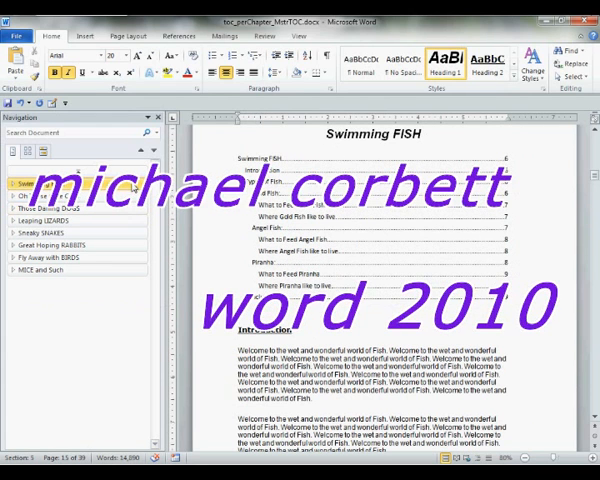
pyautogui.click(40, 184)
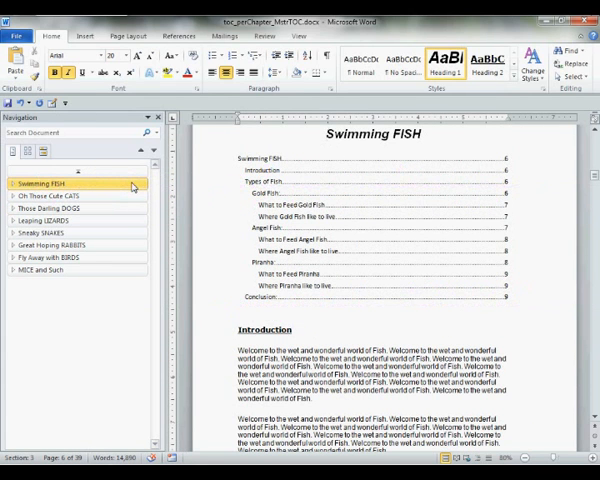